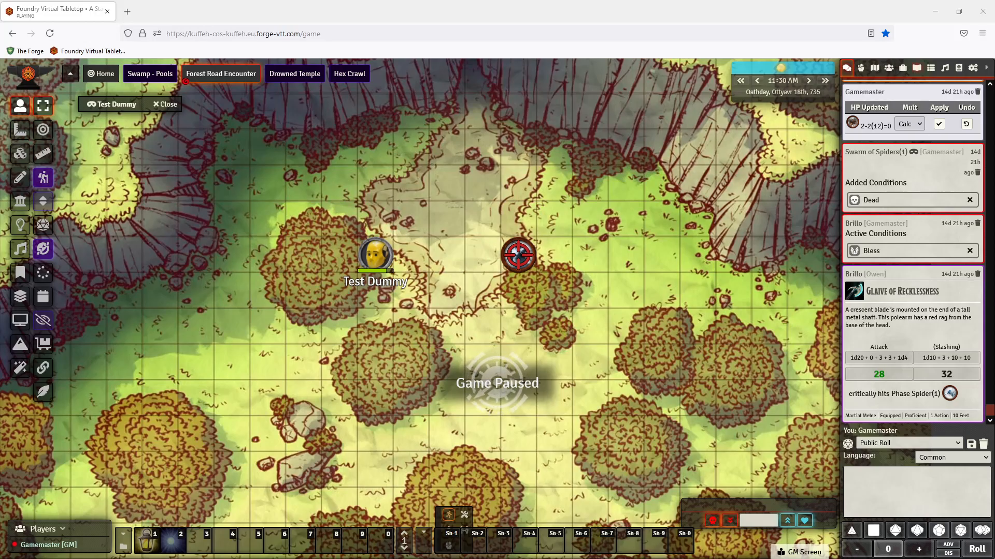
Browse the Compendium Packs sidebar down to the MidiQOL Sample Items pack.
{"action": "left_click", "coordinate": [958, 68]}
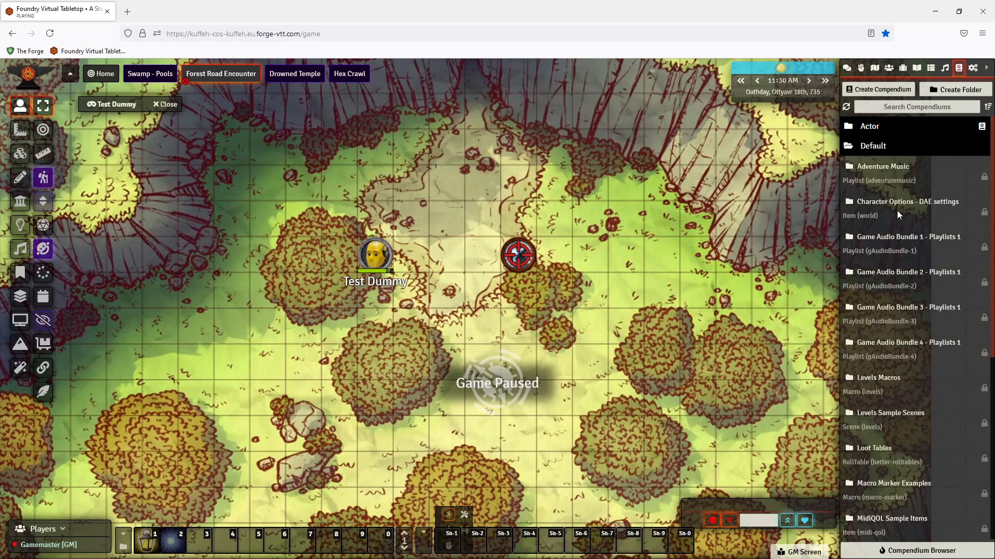
{"action": "scroll", "scroll_direction": "down", "scroll_amount": 3}
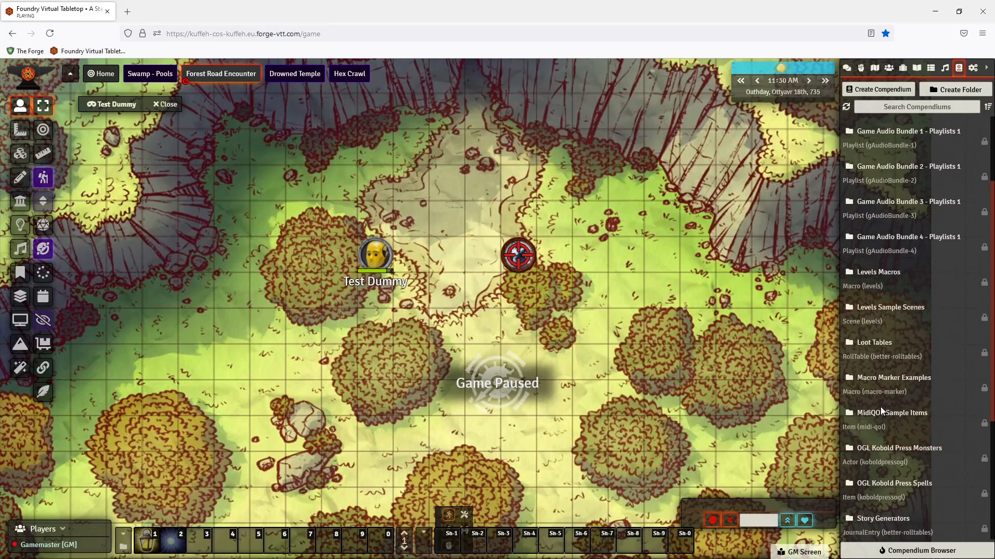
Import 'Hunter's Mark - MQ0.8.20' from MidiQOL Sample Items into Test Dummy's spellbook.
{"action": "left_click", "coordinate": [894, 412]}
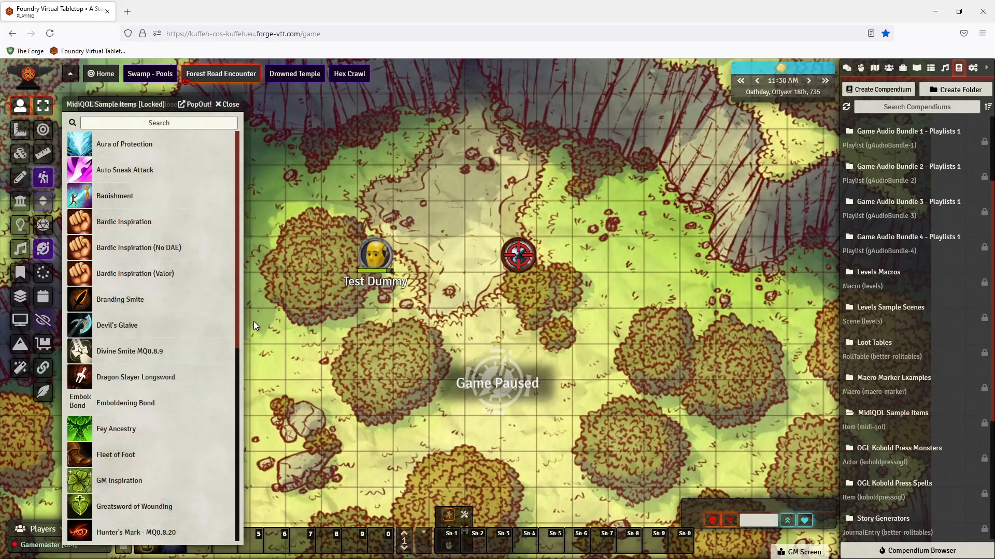
{"action": "scroll", "scroll_direction": "down", "scroll_amount": 3}
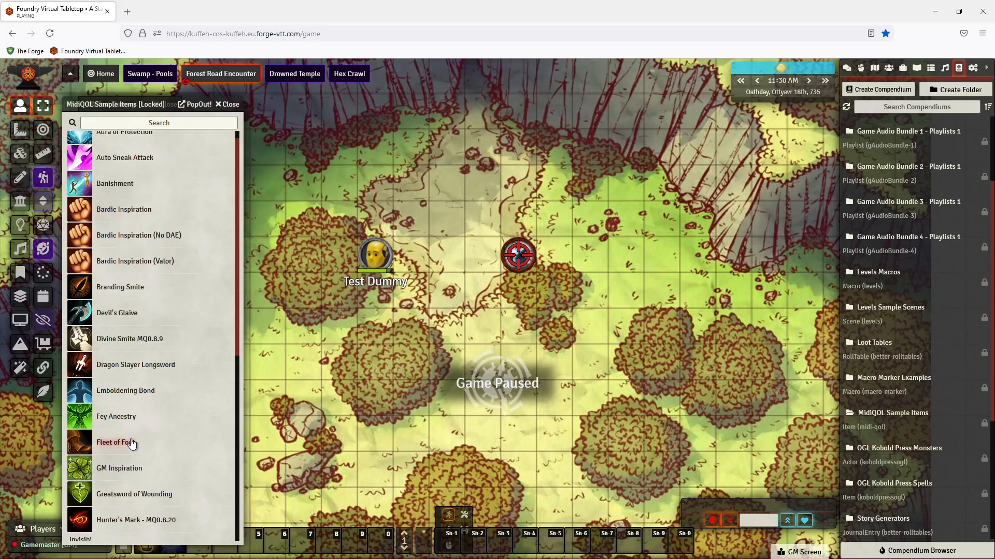
{"action": "right_click", "coordinate": [116, 442]}
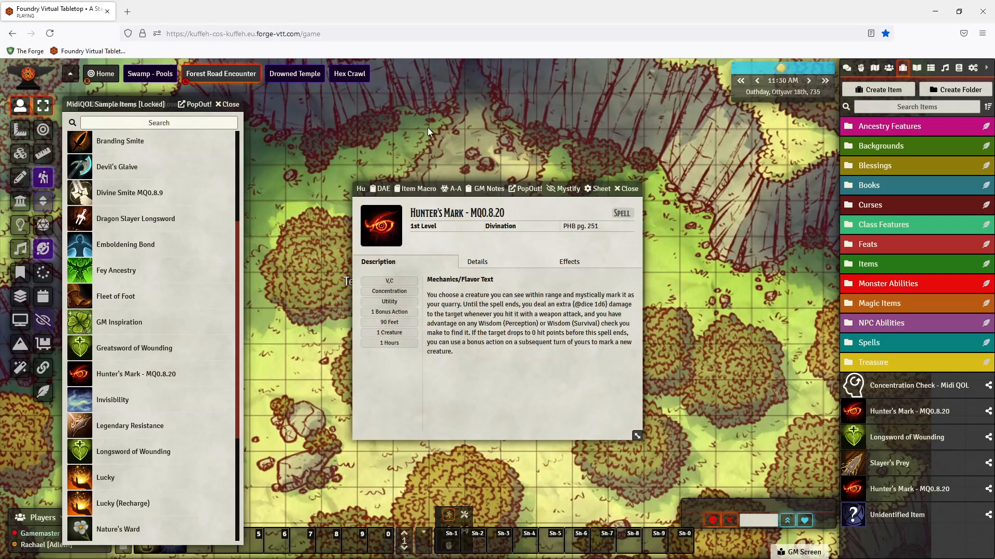
{"action": "left_click", "coordinate": [625, 188]}
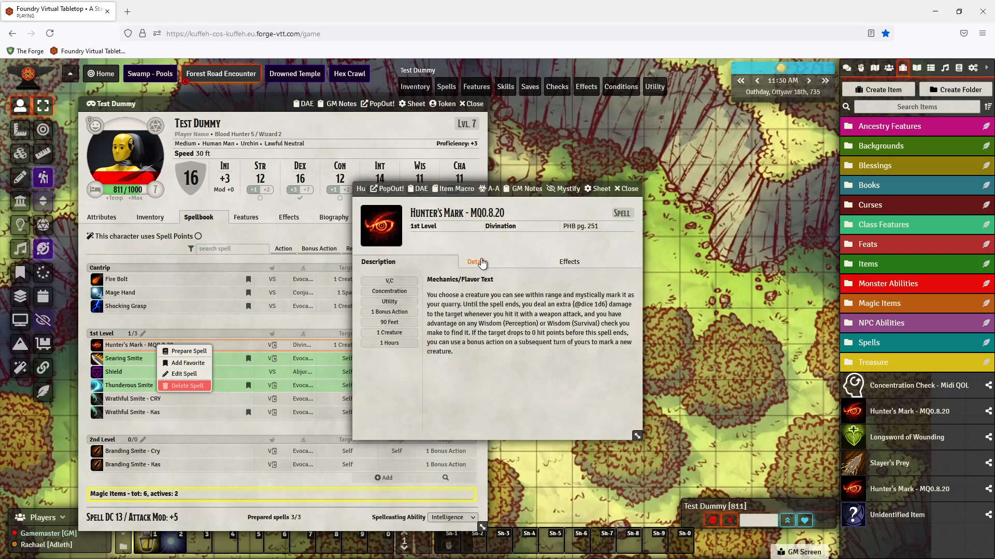
Review Hunter's Mark's Details and Item Macro, then close the macro window and item sheet.
{"action": "left_click", "coordinate": [475, 261]}
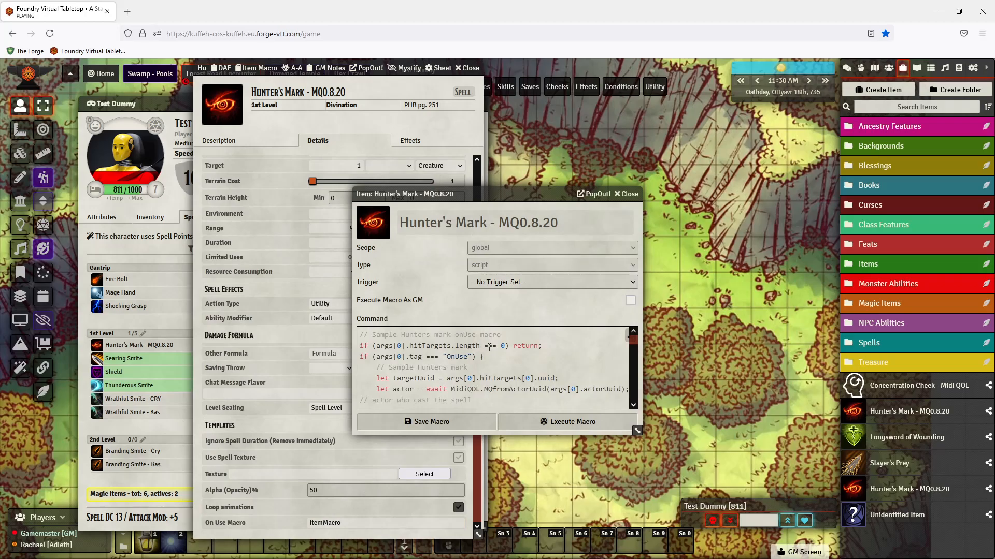
{"action": "left_click", "coordinate": [624, 194]}
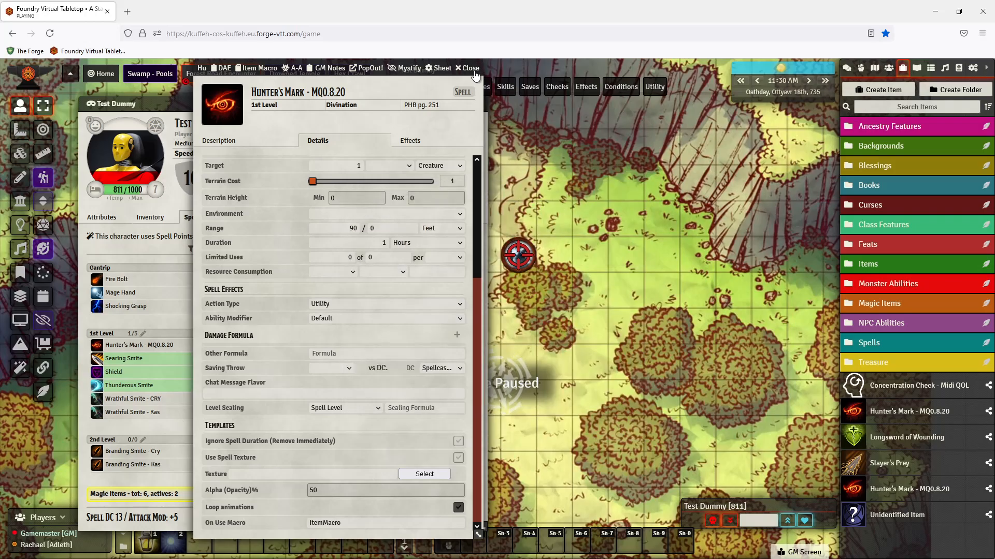
{"action": "left_click", "coordinate": [470, 69]}
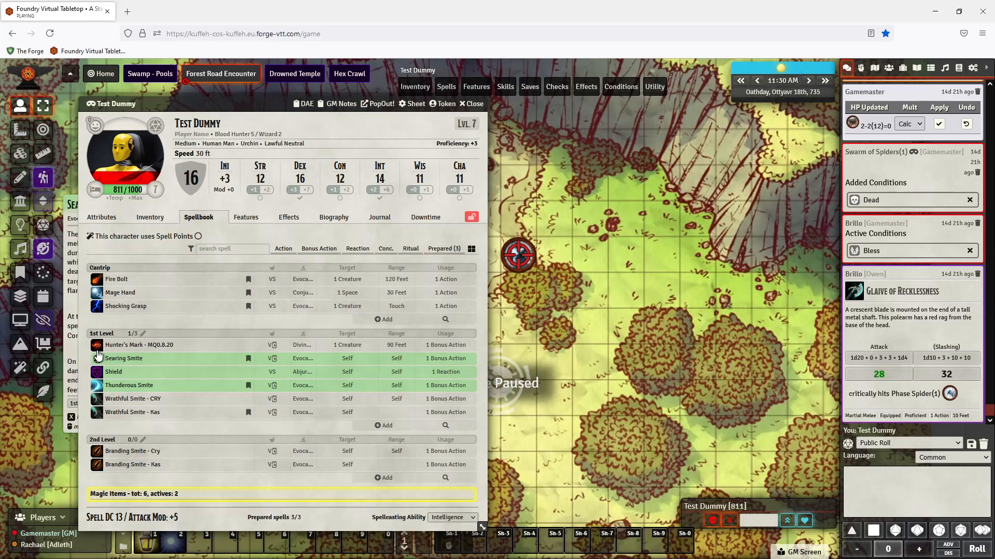
Cast Hunter's Mark at 1st level as Test Dummy and close the character sheet.
{"action": "left_click", "coordinate": [96, 344]}
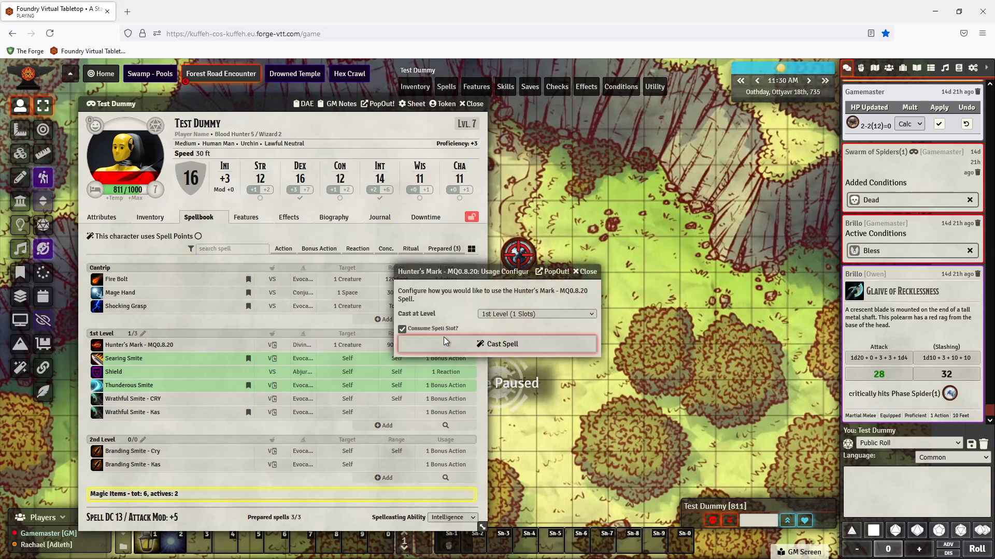
{"action": "left_click", "coordinate": [501, 344]}
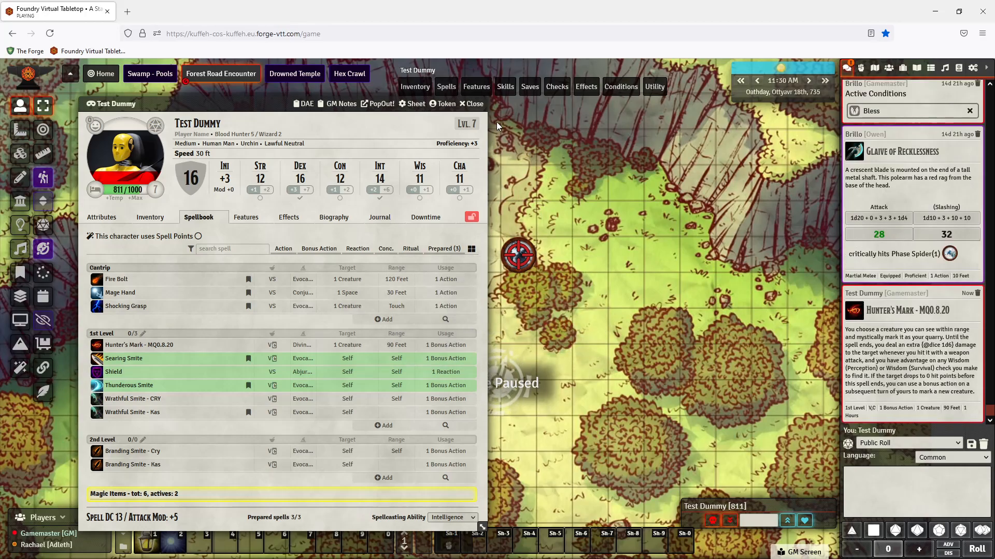
{"action": "left_click", "coordinate": [474, 104]}
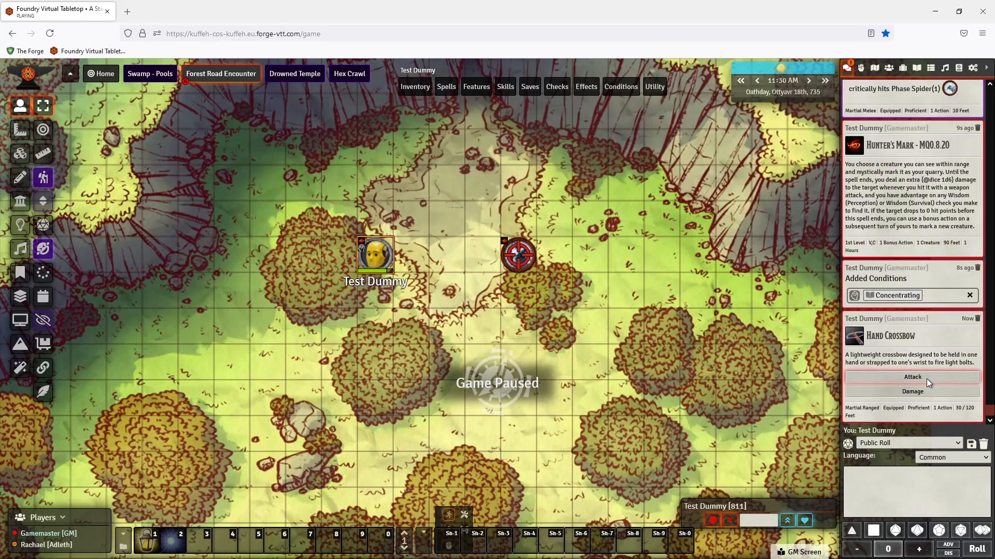
Roll the Hand Crossbow attack against Banshee showing Hunter's Mark bonus damage.
{"action": "left_click", "coordinate": [912, 377]}
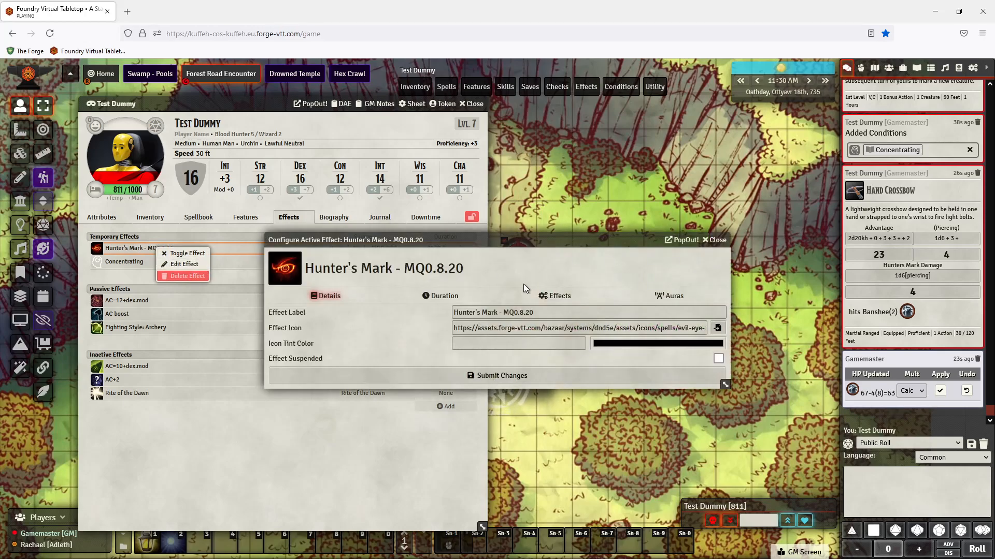
Inspect the Hunter's Mark effect's attribute changes, then close the effect and Test Dummy's sheet.
{"action": "left_click", "coordinate": [552, 295]}
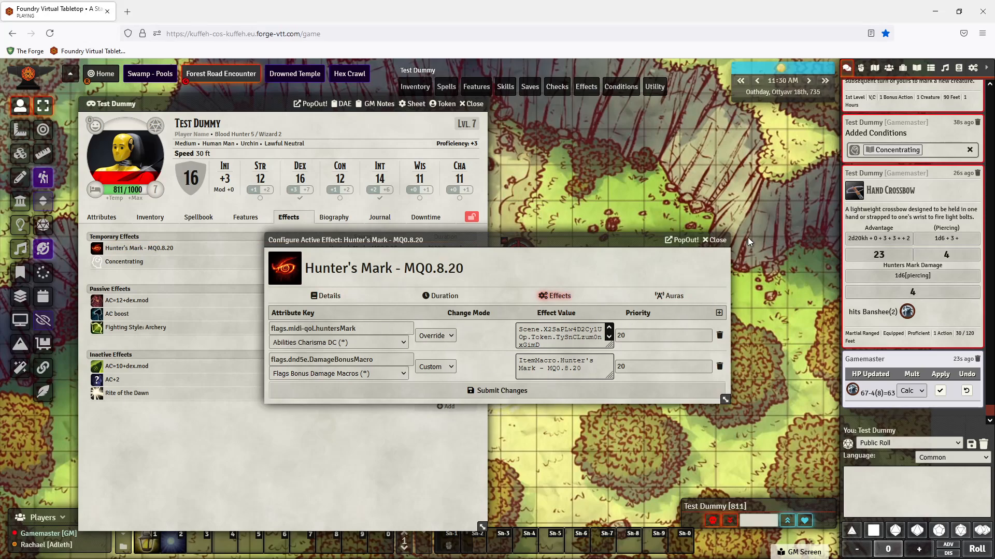
{"action": "left_click", "coordinate": [713, 240]}
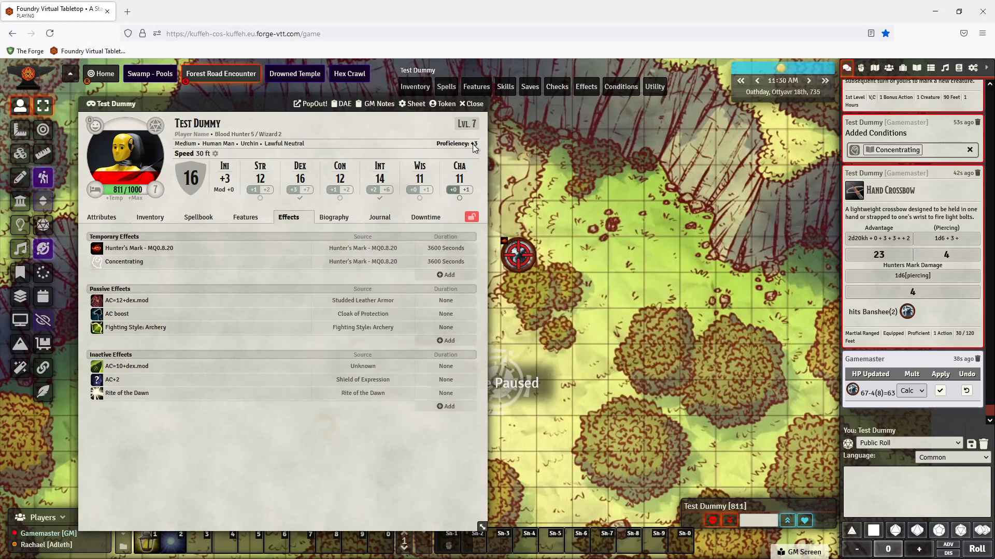
{"action": "left_click", "coordinate": [470, 104]}
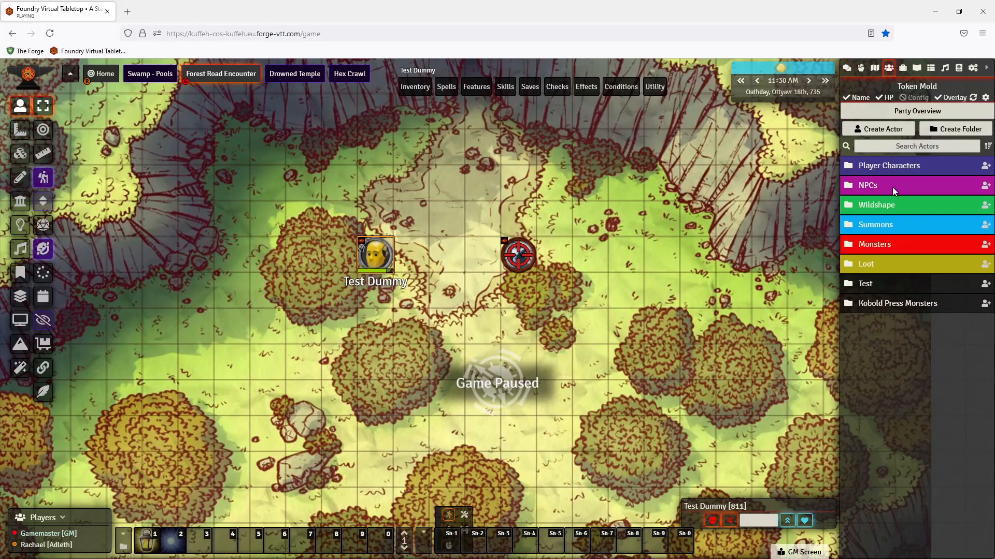
Place Johann from Player Characters on the scene, select his token and show his Inventory HUD.
{"action": "left_click", "coordinate": [889, 166]}
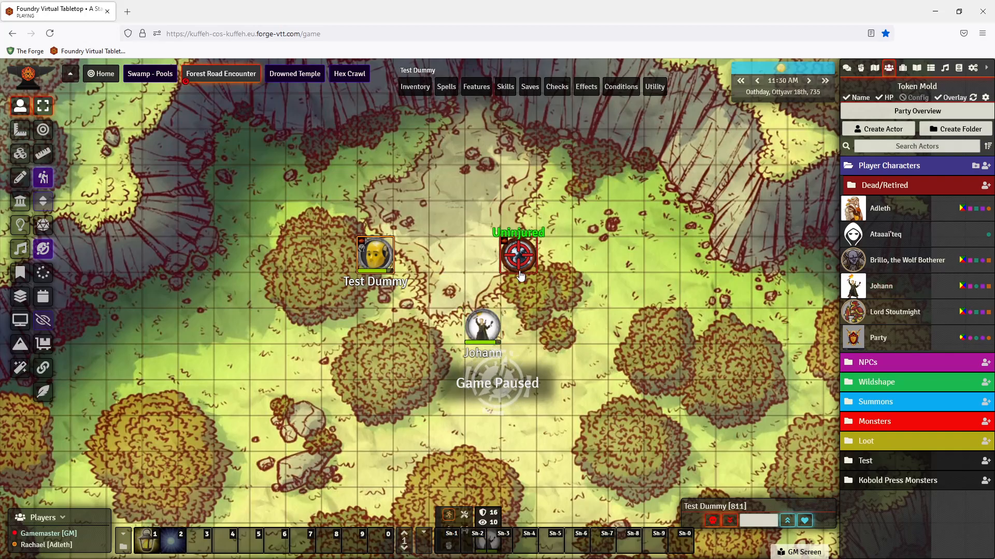
{"action": "left_click", "coordinate": [482, 326]}
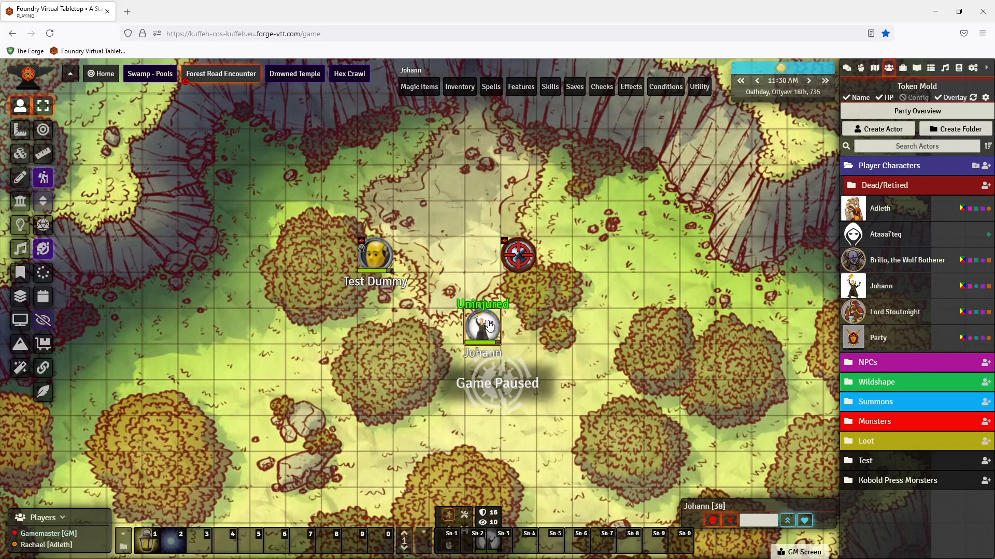
{"action": "left_click", "coordinate": [459, 87]}
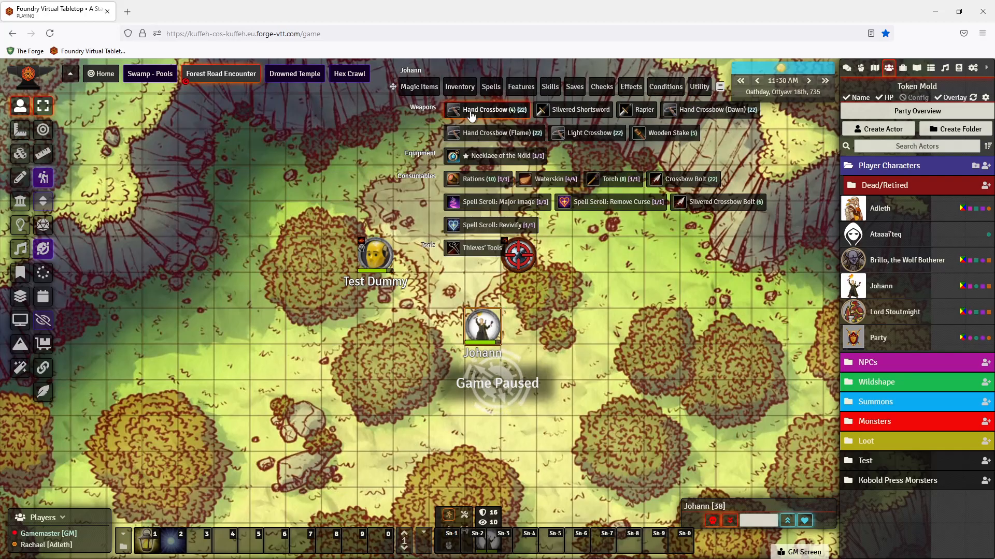
Attack with Johann's Hand Crossbow, critically hitting Banshee for 11 damage.
{"action": "left_click", "coordinate": [486, 109]}
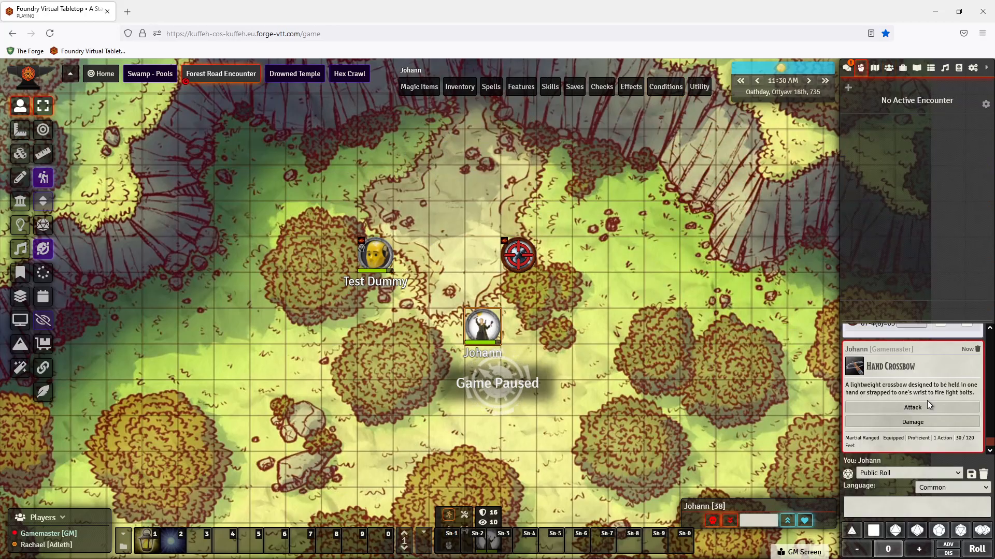
{"action": "left_click", "coordinate": [911, 407]}
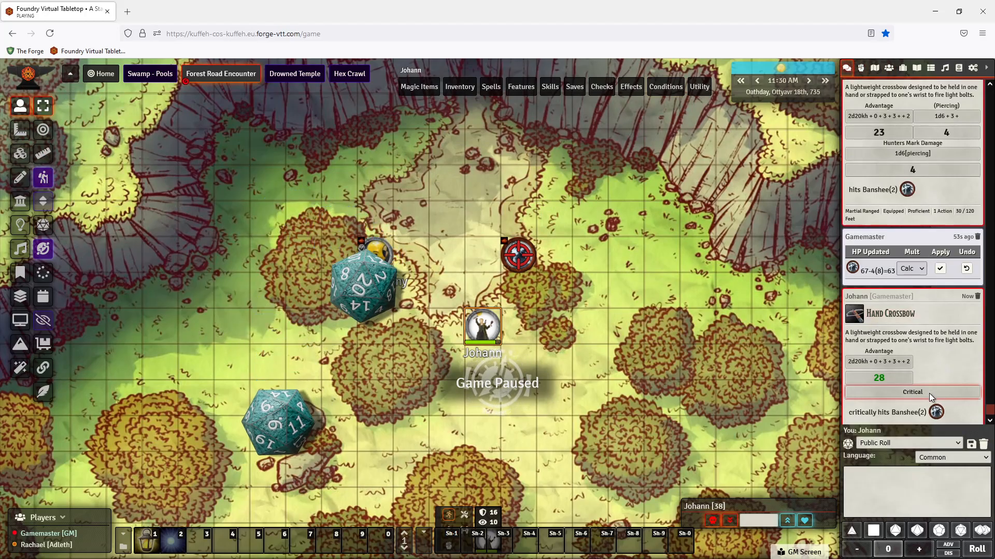
{"action": "left_click", "coordinate": [911, 391]}
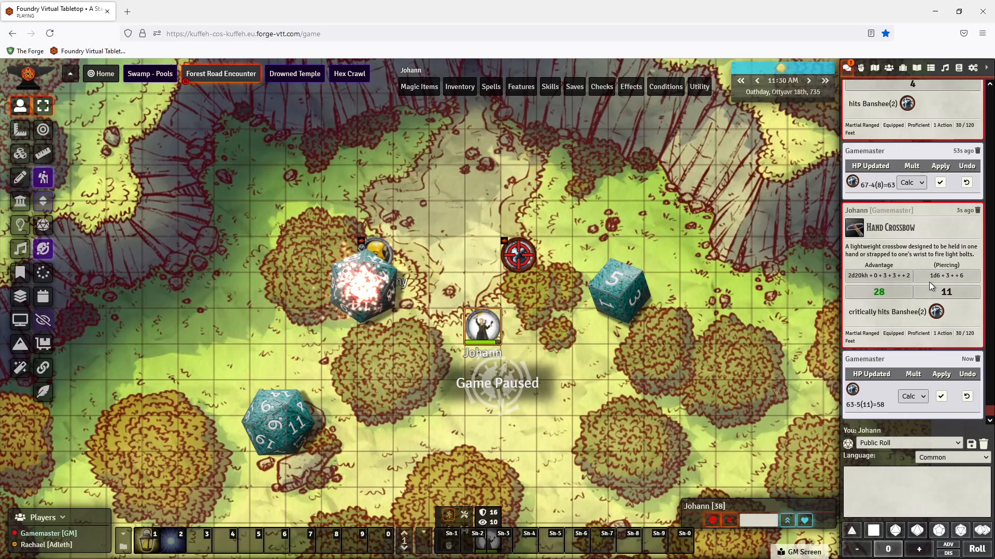